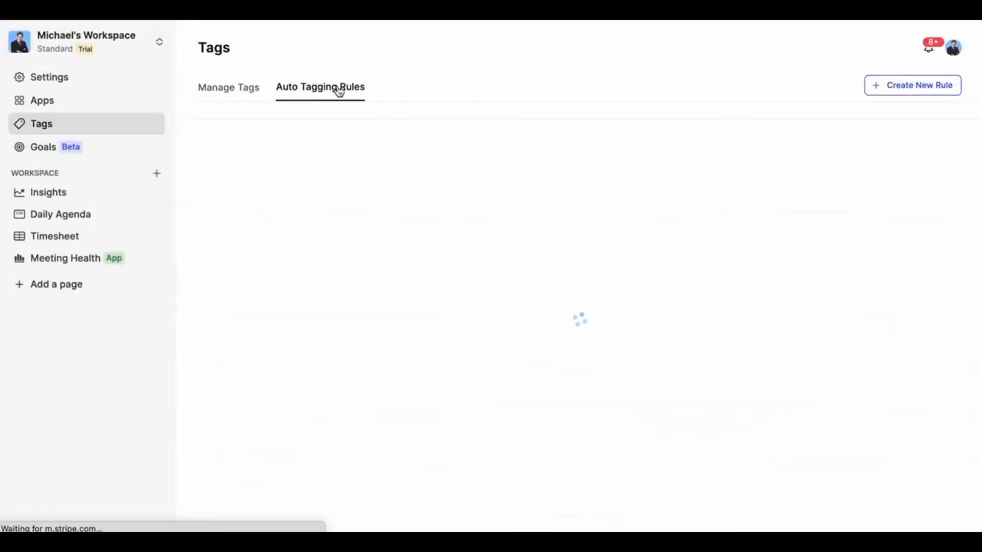
Start a new auto-tag rule and list the calendars or groups it can apply to
click(911, 85)
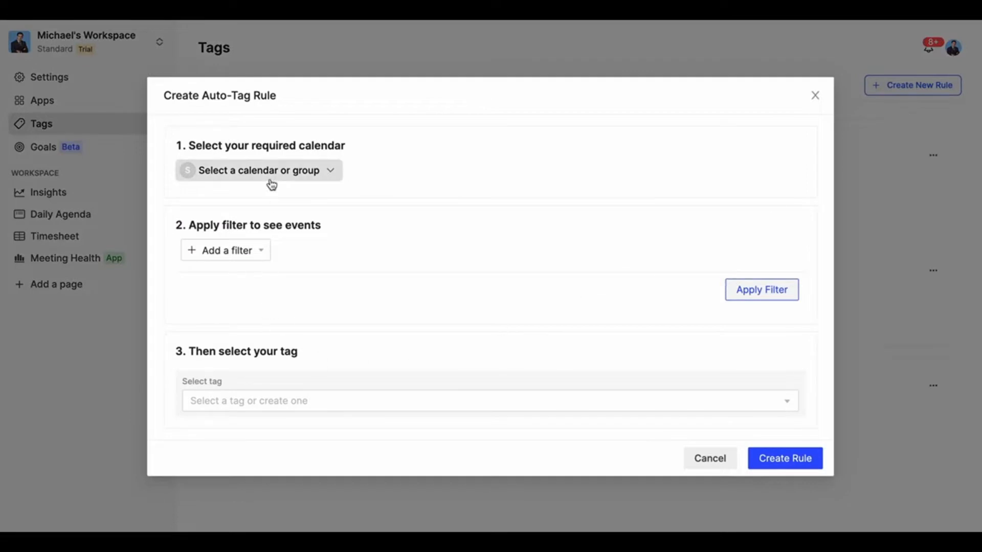
click(257, 171)
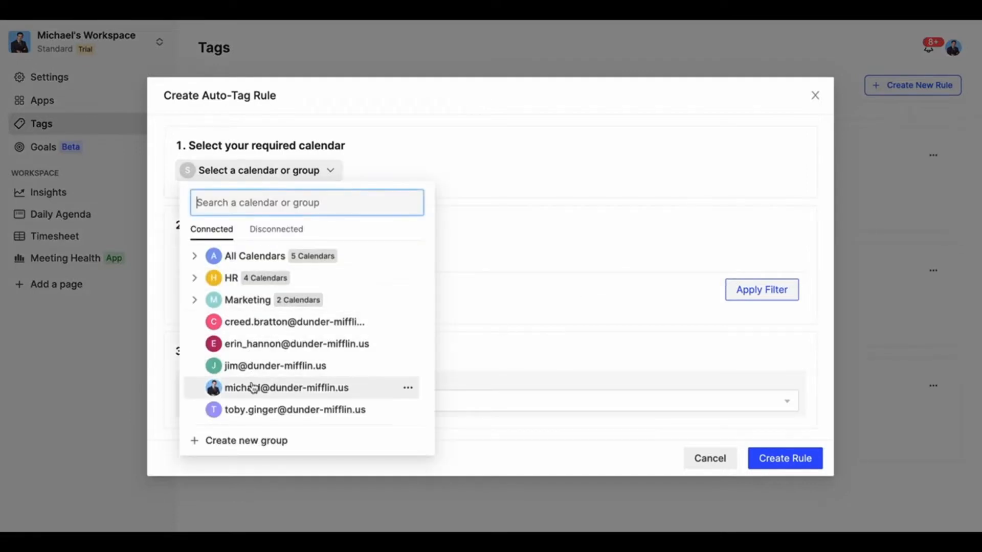
Scope the rule to the user's own calendar with a Title Contains 'Marketing' filter applied
click(223, 250)
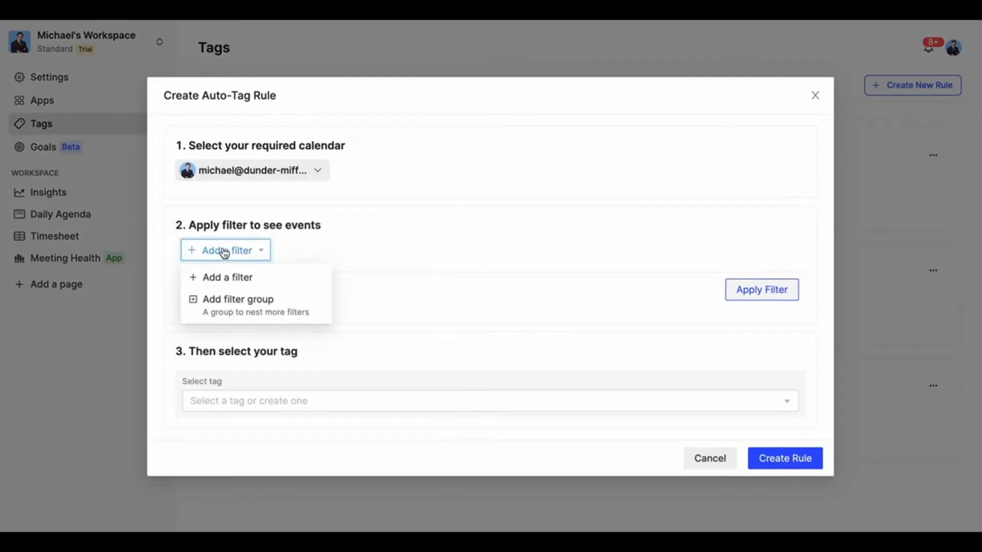
click(225, 277)
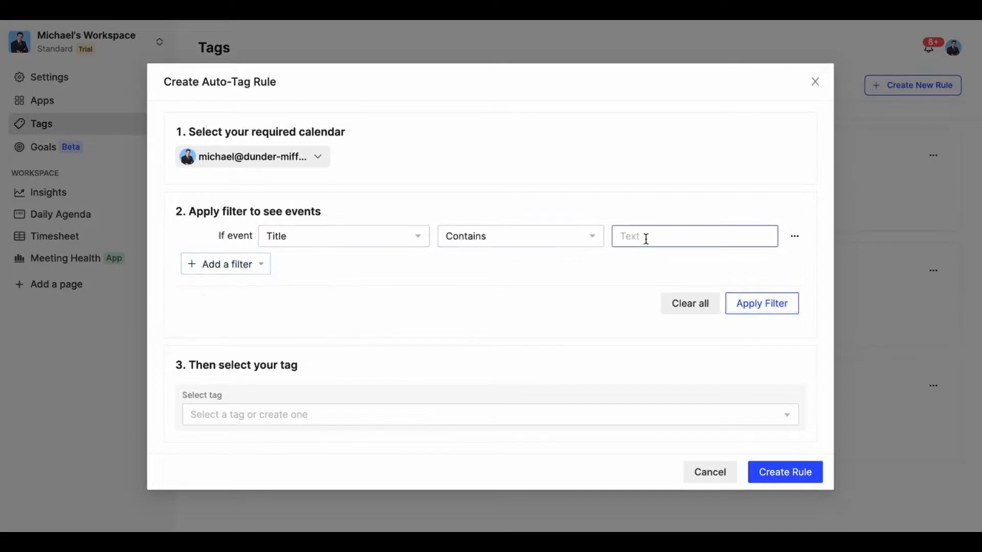
text(Mar)
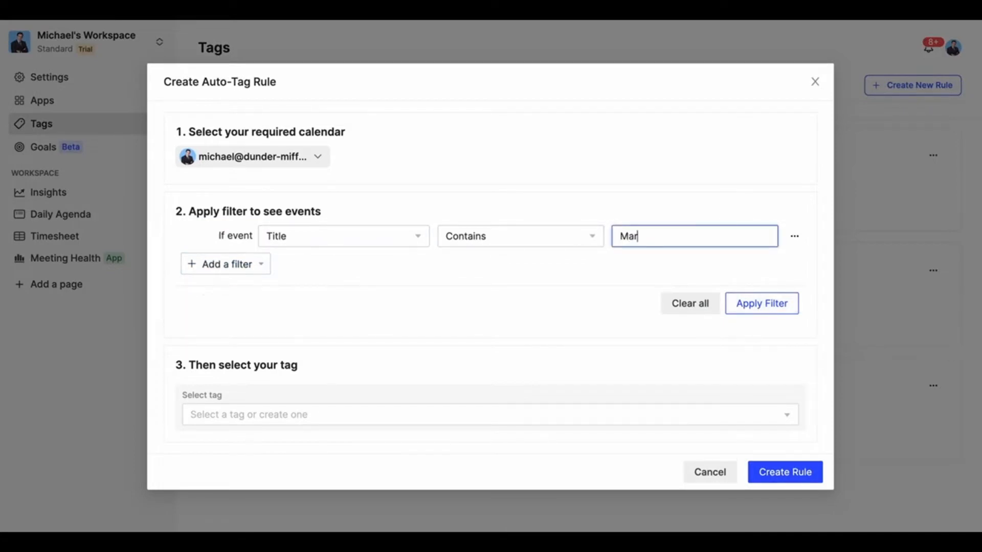
click(761, 303)
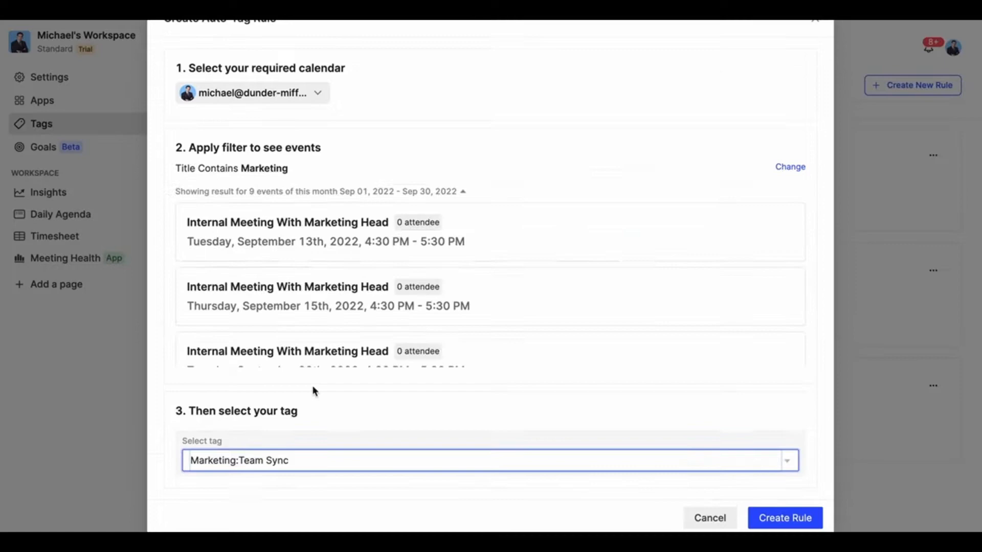
Create the rule tagging matching events as Marketing:Team Sync and confirm it
click(784, 518)
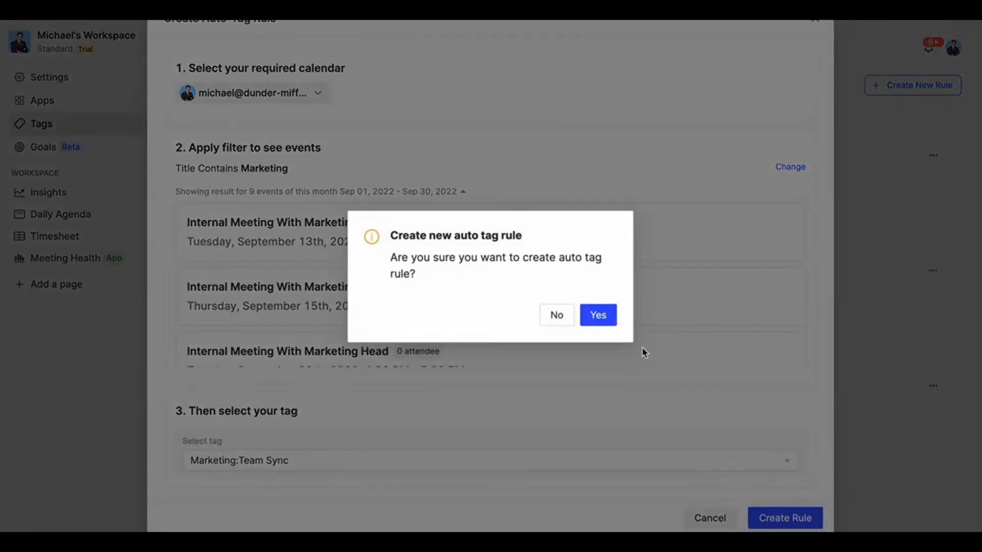
click(596, 314)
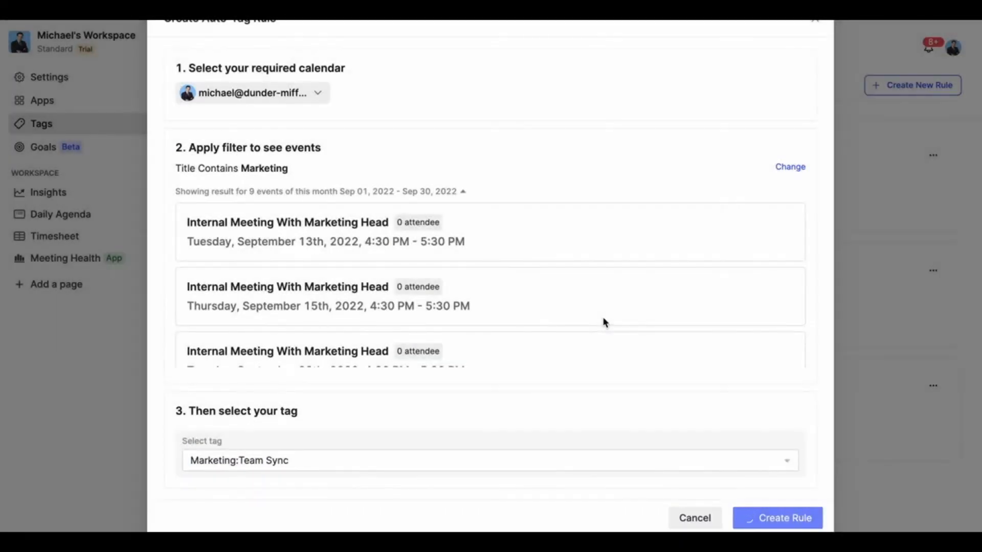
click(776, 517)
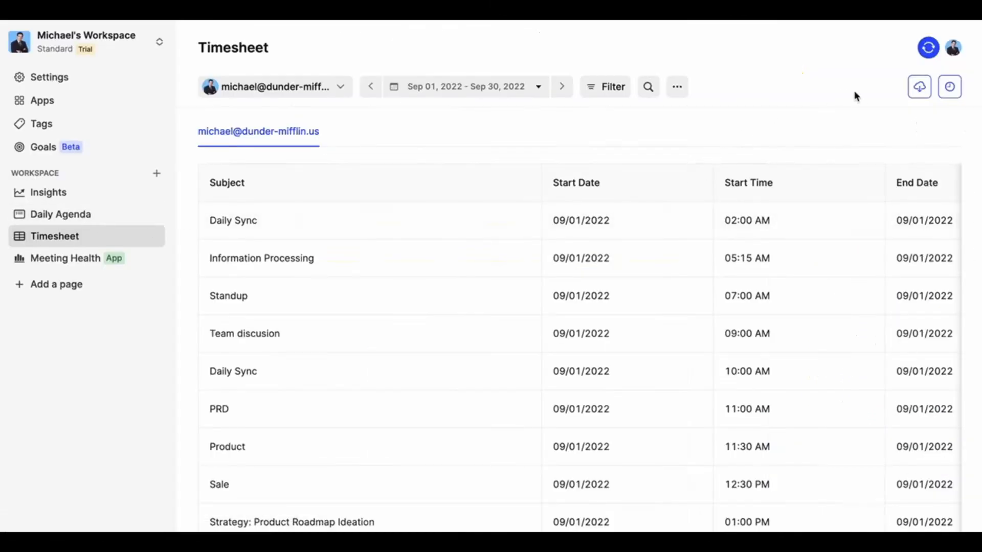
Export the September 2022 timesheet via the cloud icon as a new Google Sheet
click(918, 86)
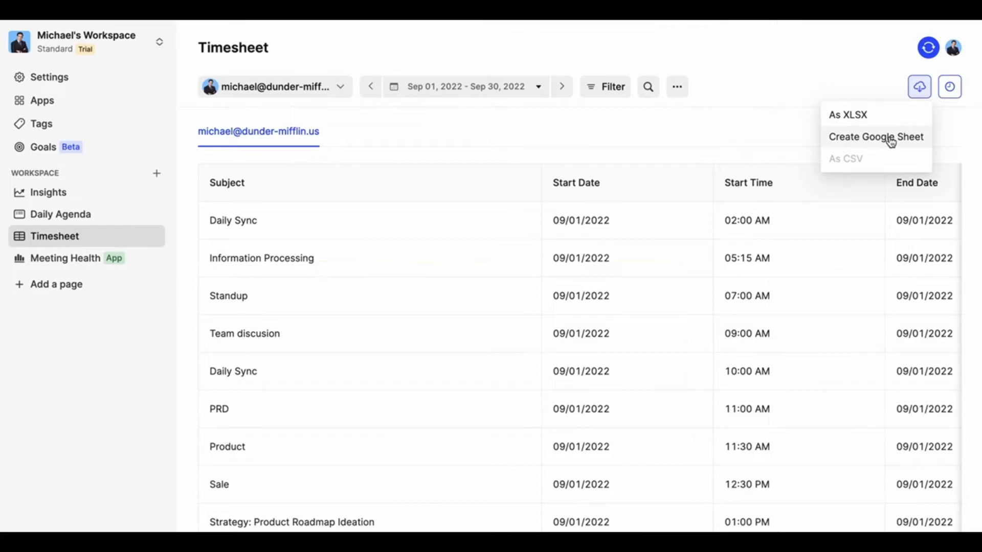
click(875, 136)
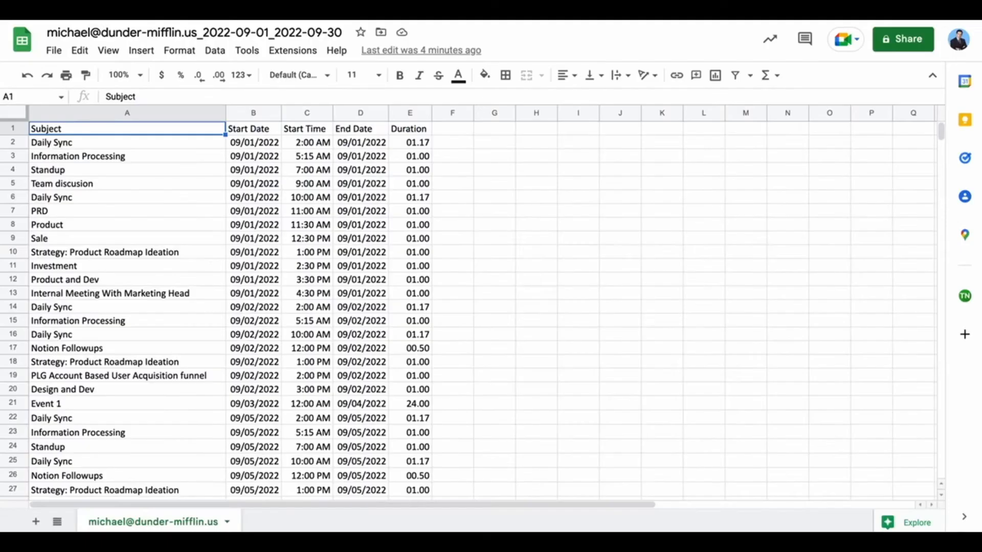
mouse_move(281, 262)
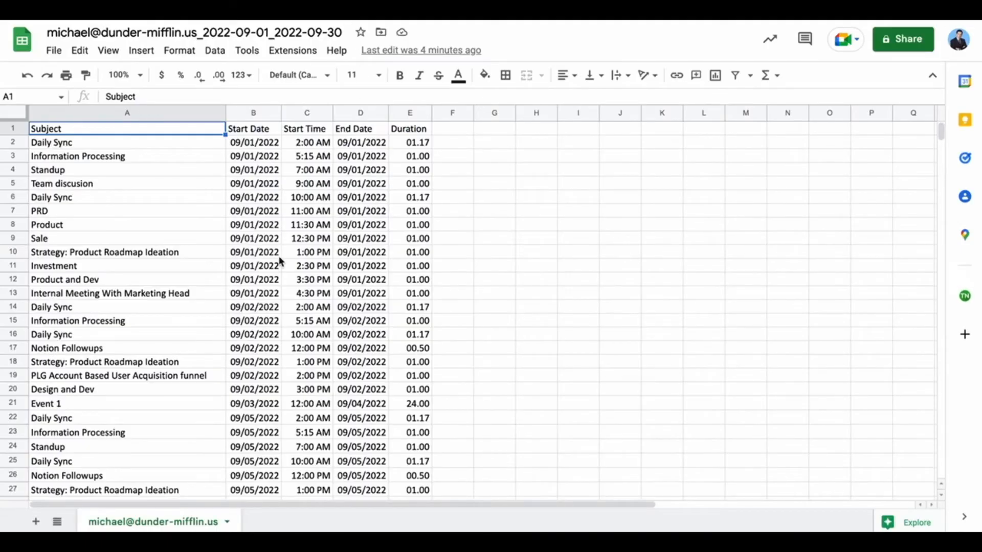
mouse_move(165, 182)
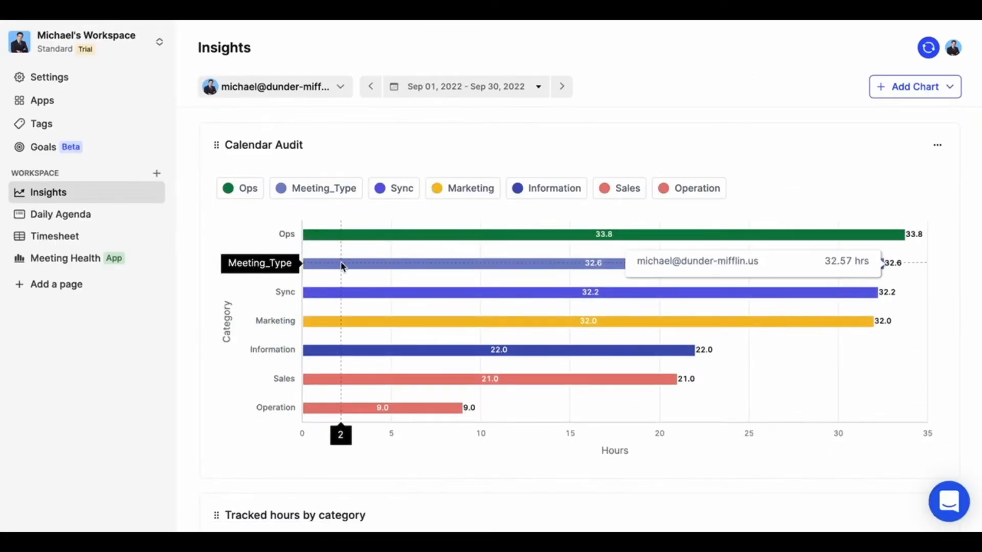
mouse_move(351, 321)
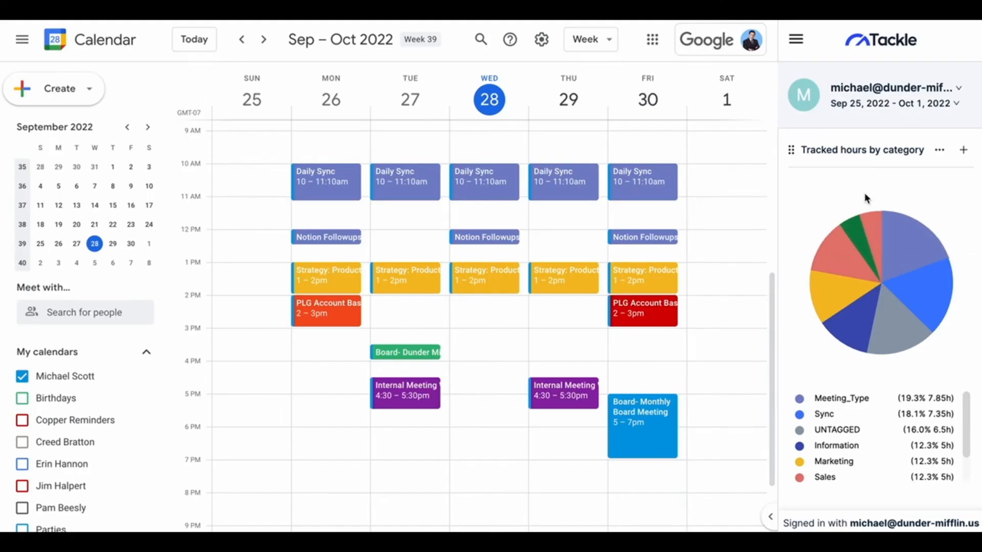
Scroll the Tackle sidebar down to the Customer Success chart with 40 total events
scroll(down, 3)
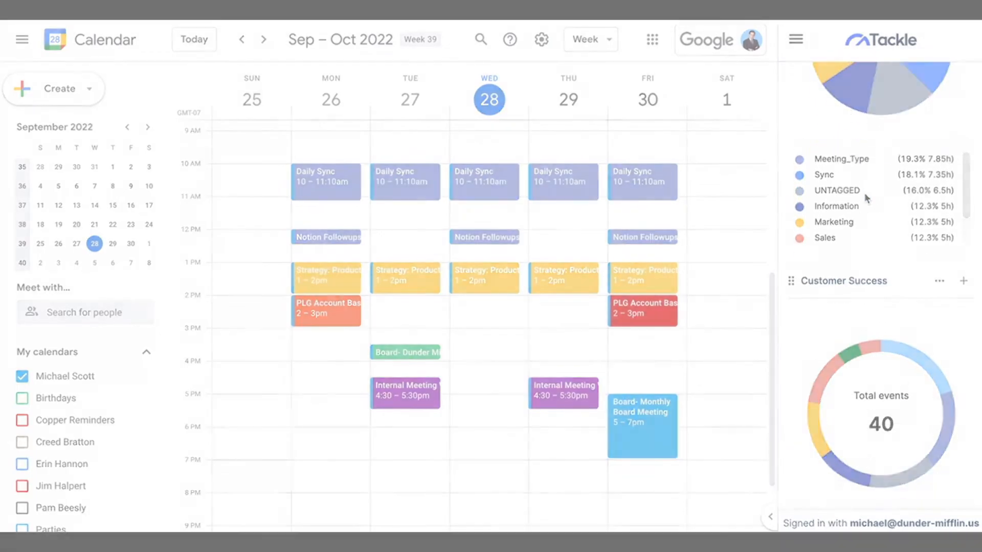